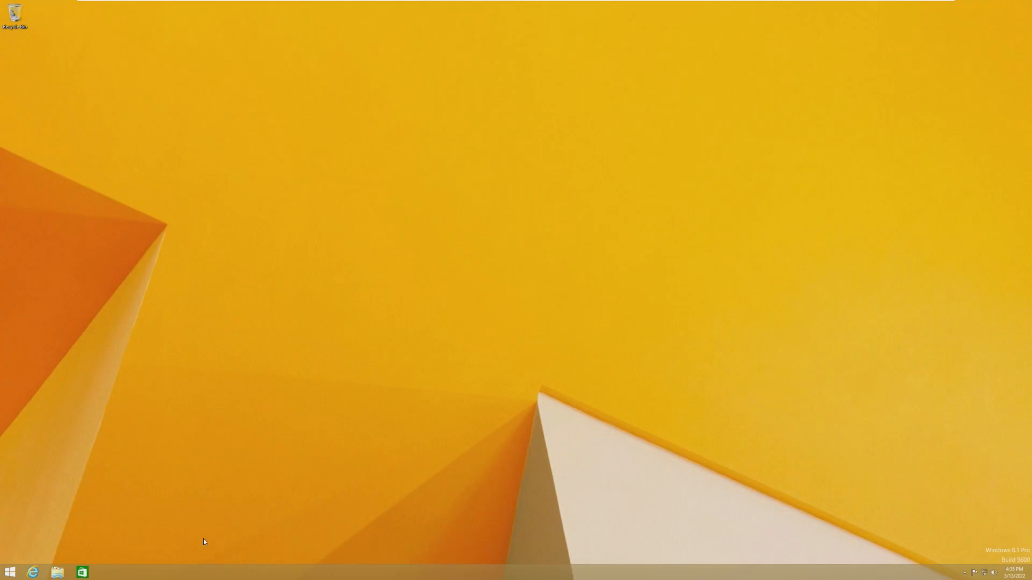
mouse_move(682, 463)
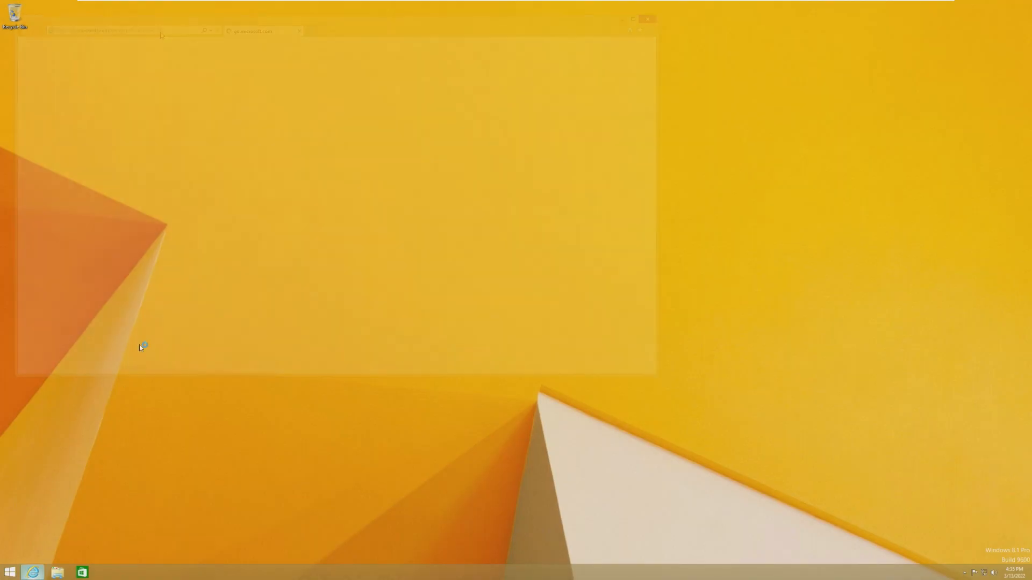
Search Google, download and run ChromeSetup.exe, then close Internet Explorer.
type("google.com/chrome/thank-you.html?statcb=0&in")
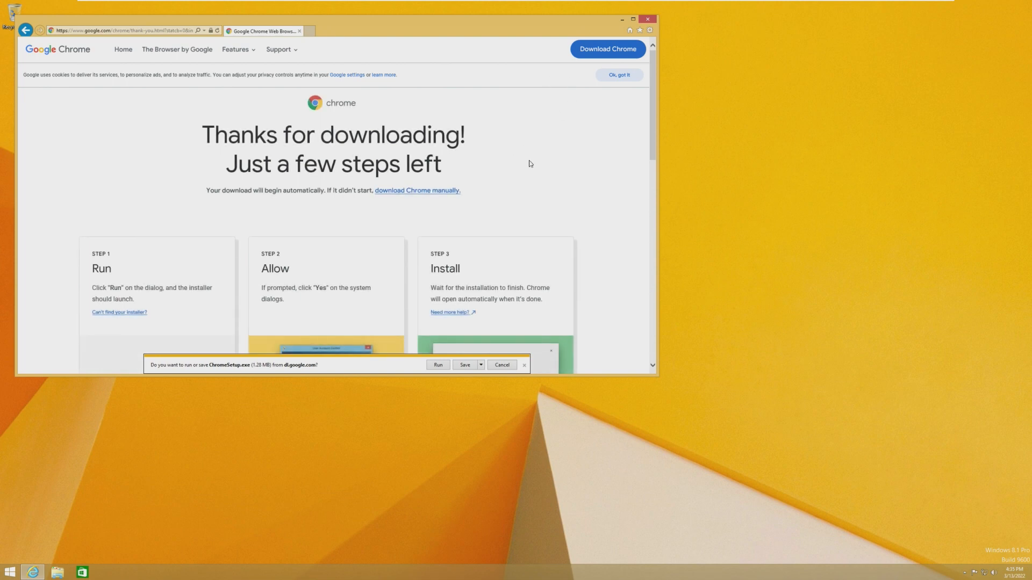
right_click(464, 447)
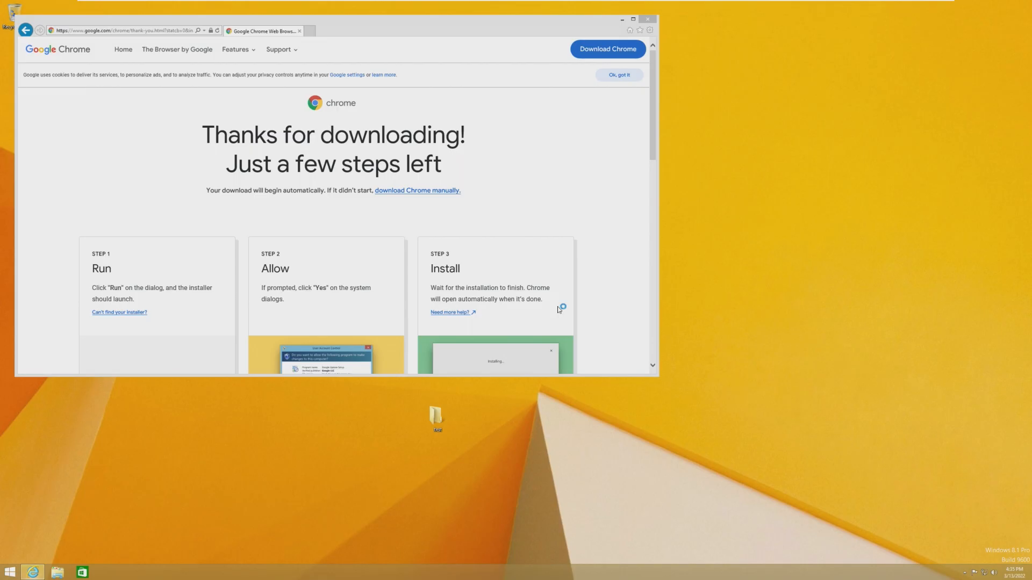
left_click(646, 20)
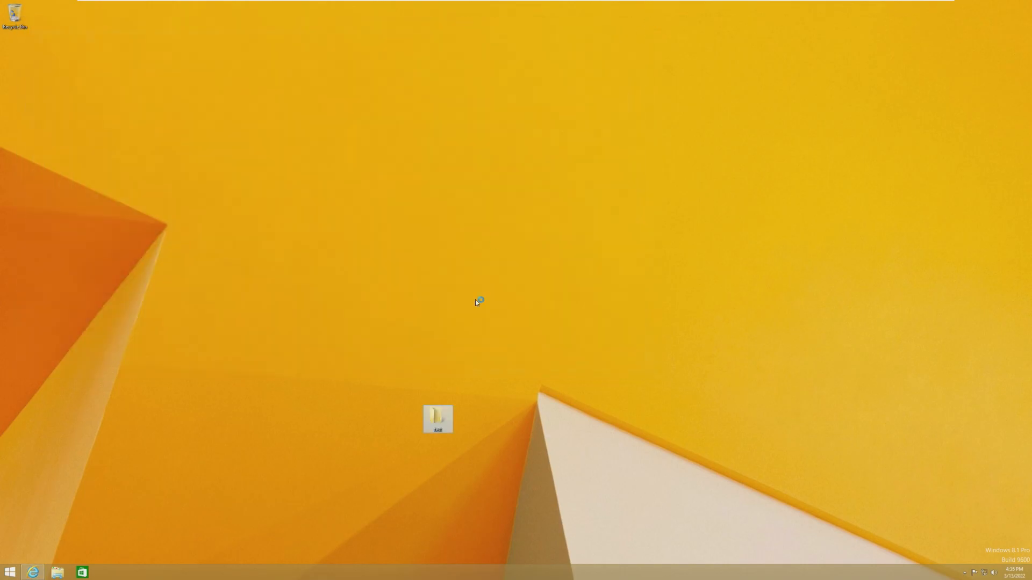
Set the VM's CD/DVD drive to use the Windows 11 unsupported-PCs ISO image.
double_click(436, 419)
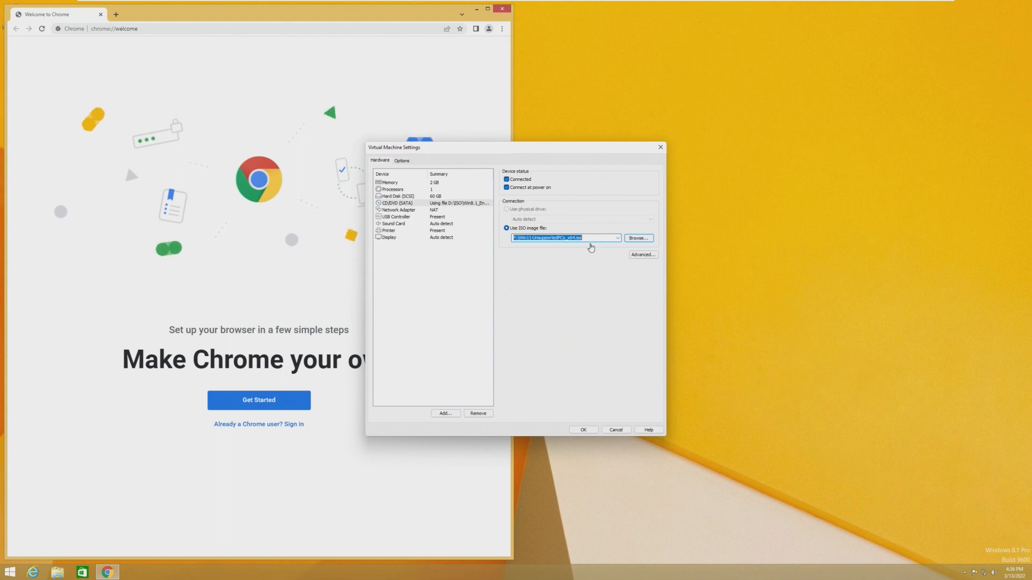
left_click(581, 430)
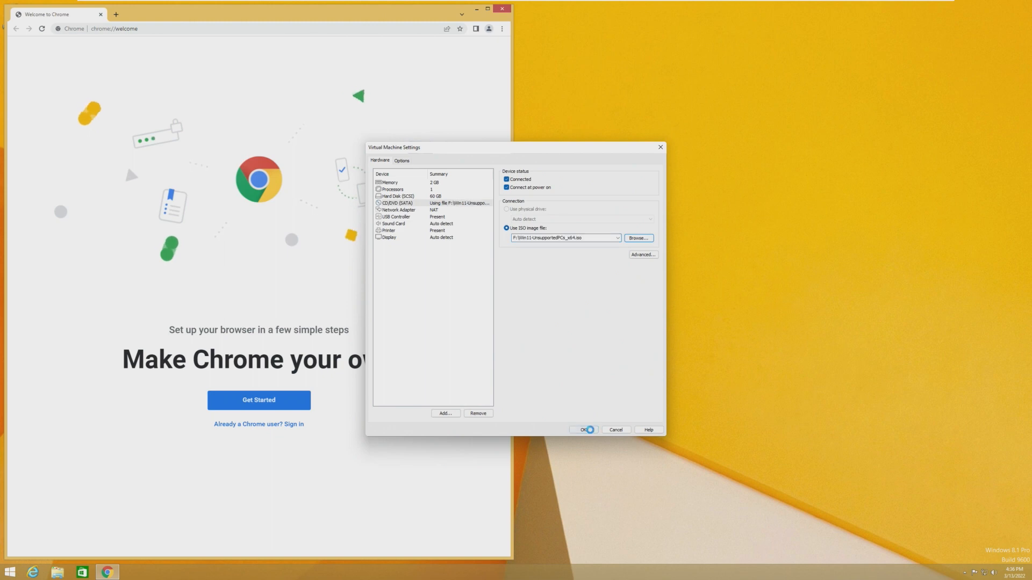
left_click(583, 430)
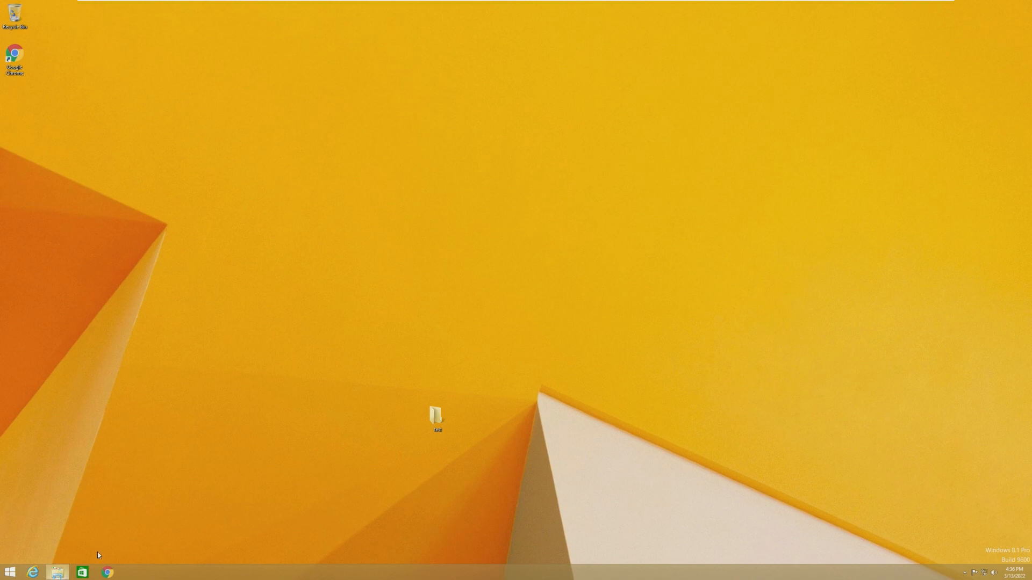
Run setup from the disc, allow it in UAC, choose 'Not right now' for updates, and continue.
double_click(436, 418)
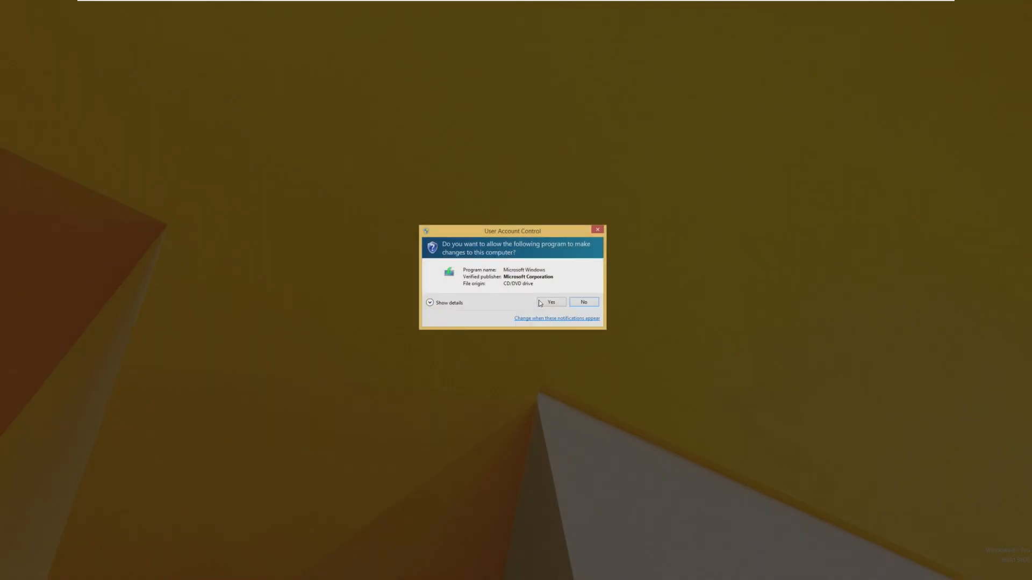
left_click(551, 302)
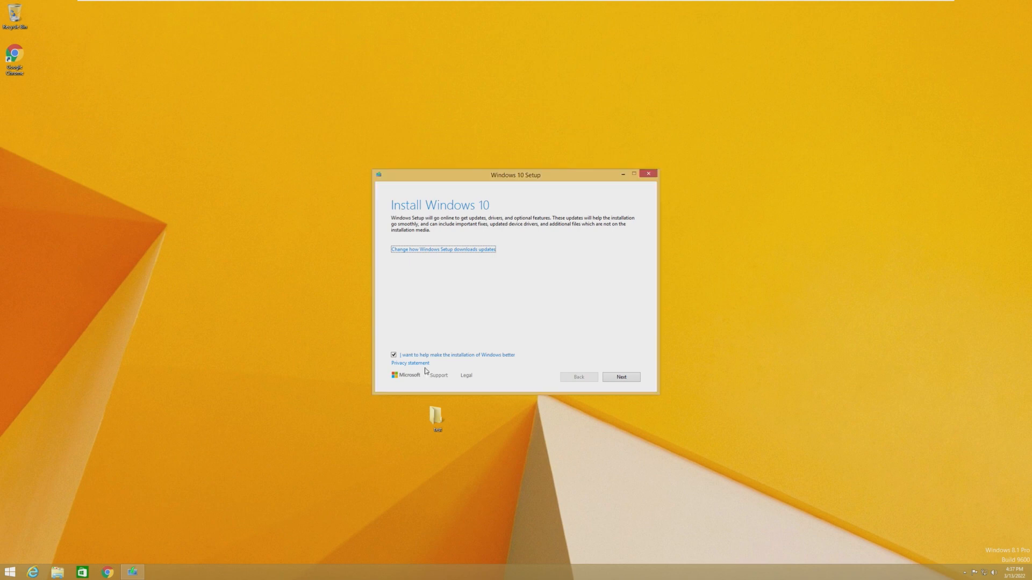
left_click(443, 249)
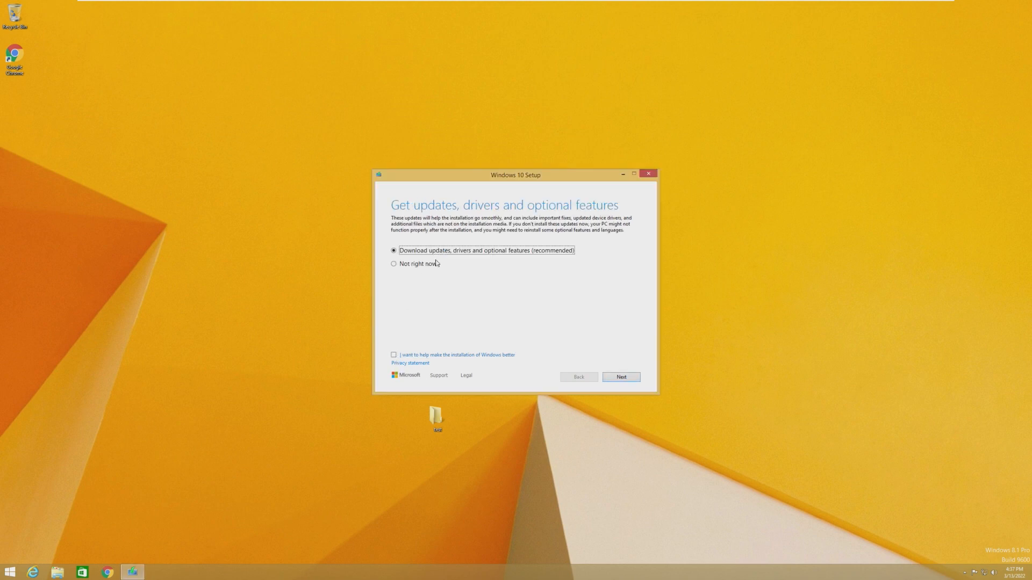
left_click(394, 264)
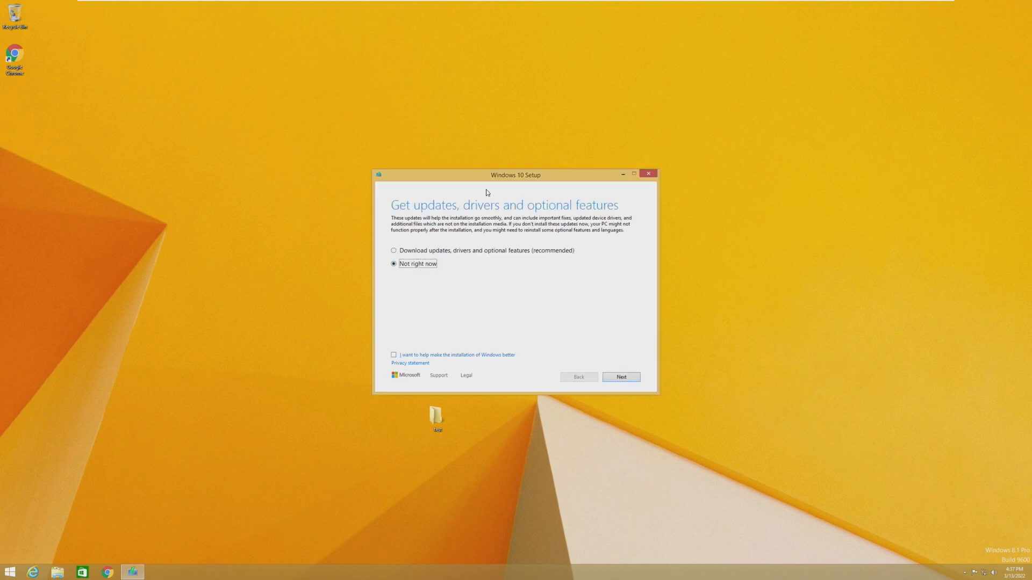
left_click(620, 377)
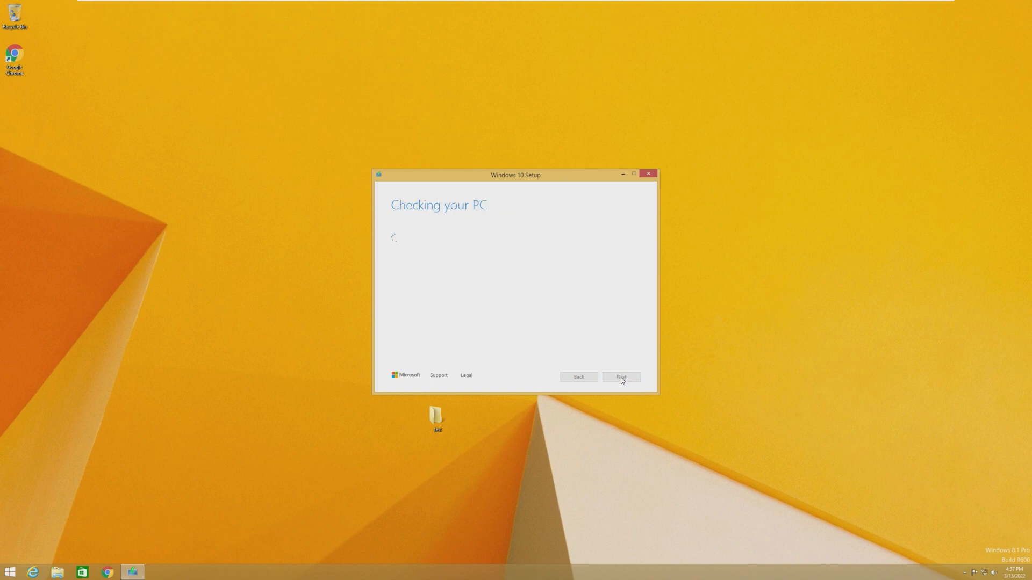
left_click(619, 377)
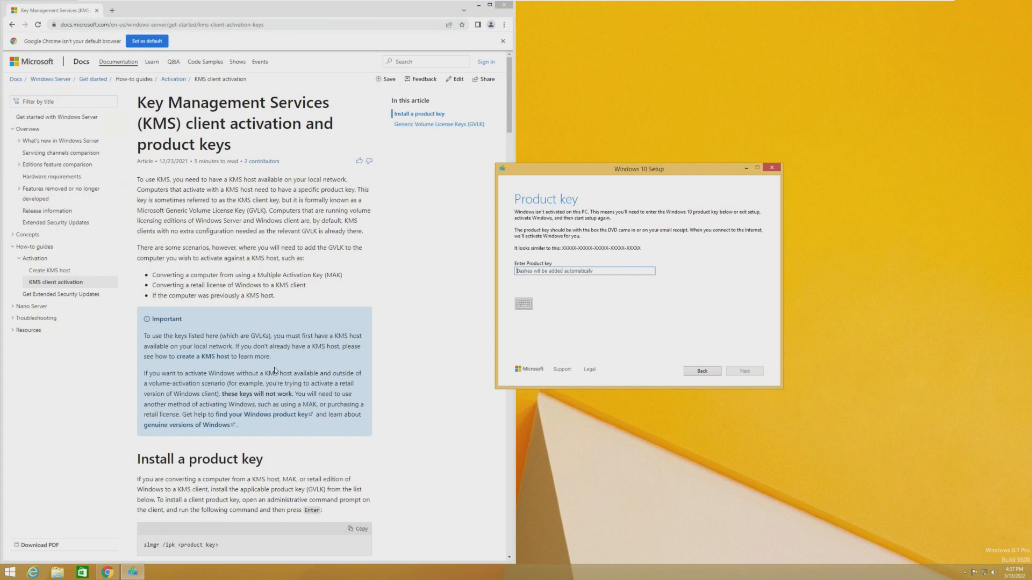
scroll("down", 3)
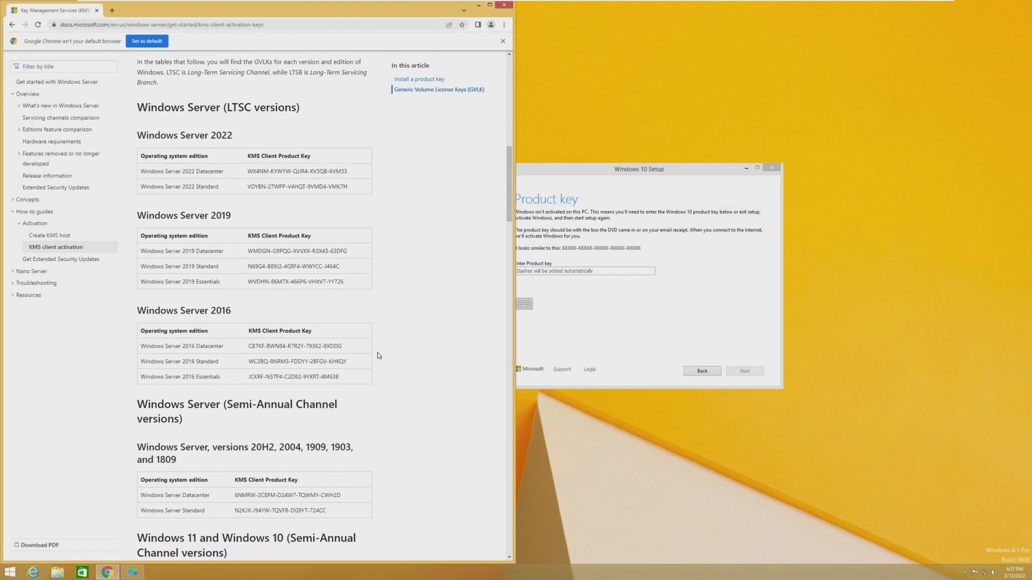
scroll("down", 3)
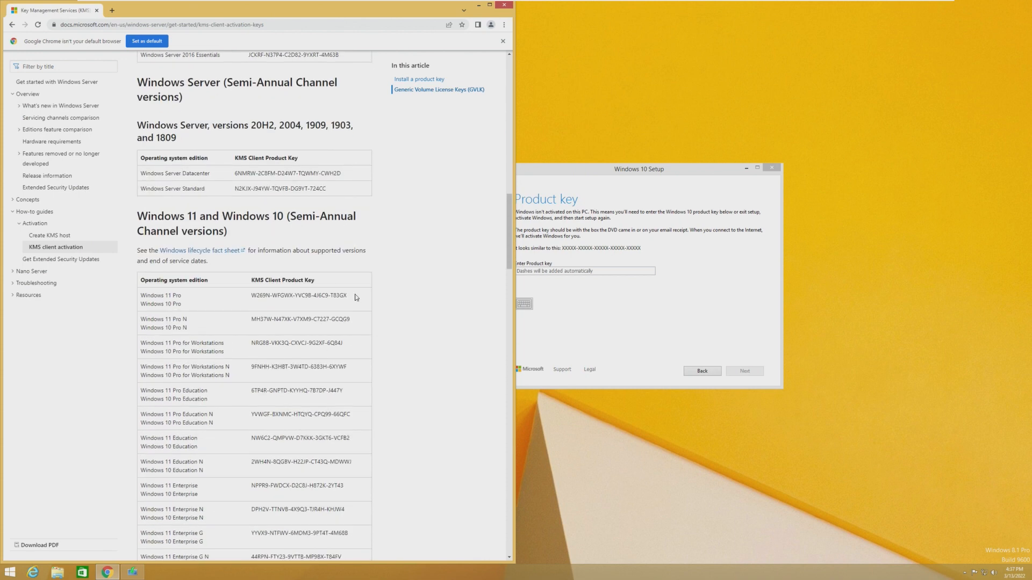
double_click(297, 295)
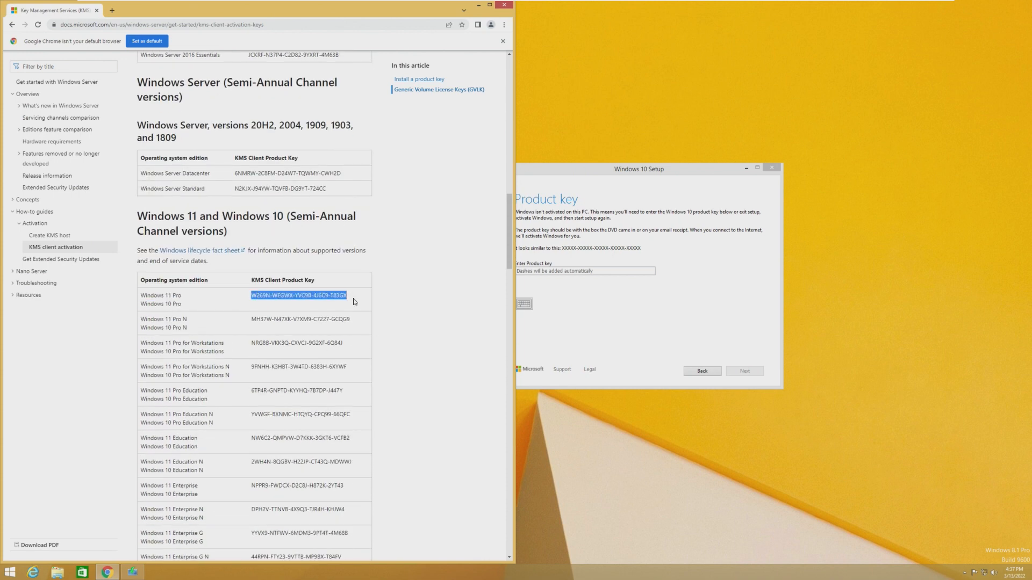
type("W269N-WFGWX-YVC9B-4J6C9-T83GX")
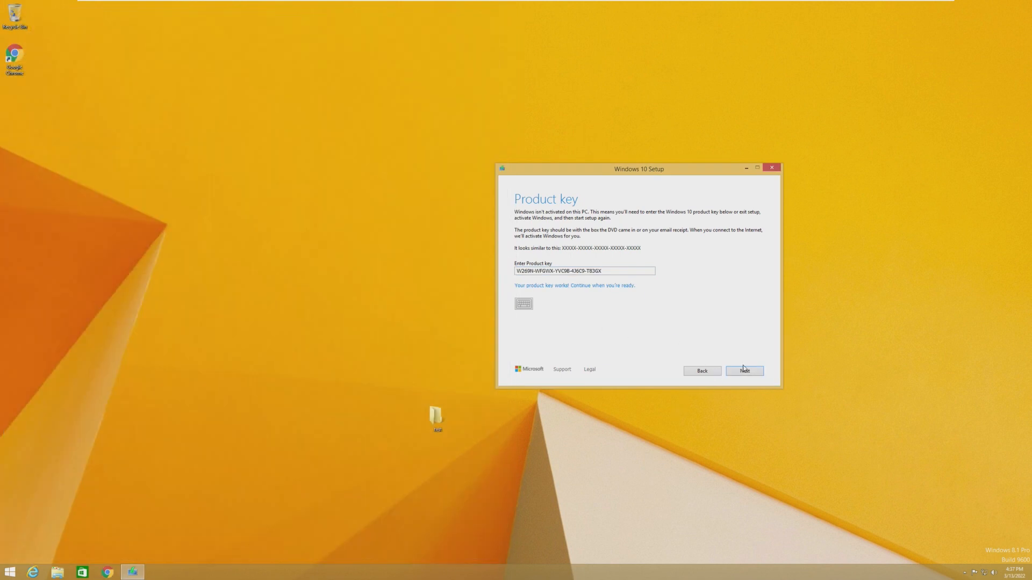
left_click(744, 370)
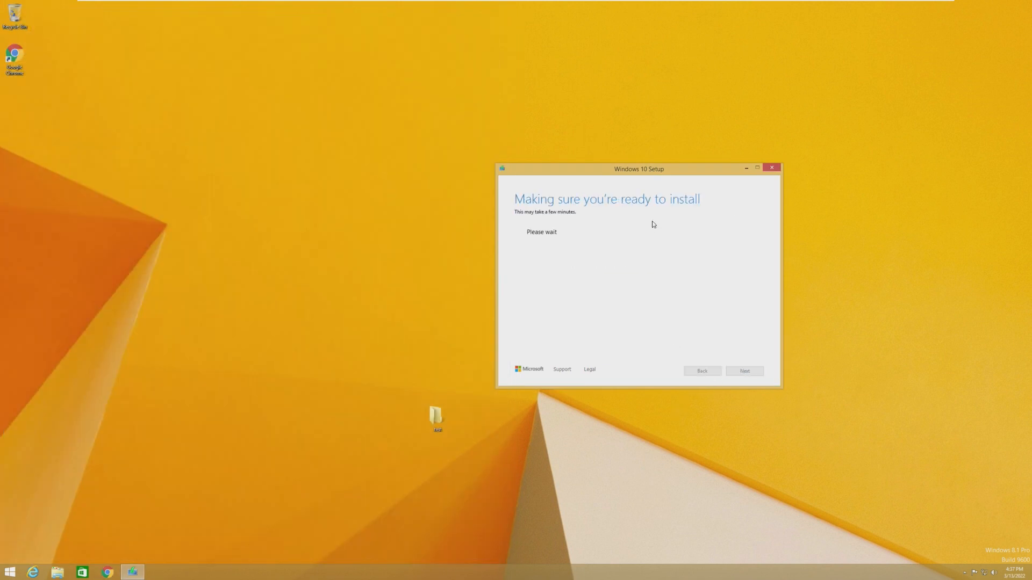
Open hello.txt in Notepad, type 'test', and return to Windows Setup.
left_click_drag(638, 168, 485, 184)
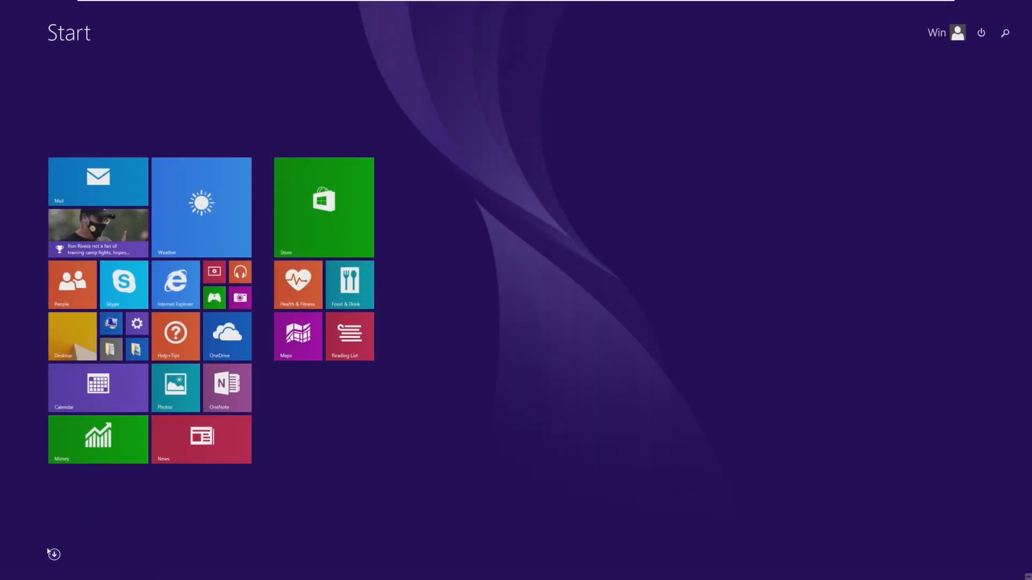
left_click(54, 555)
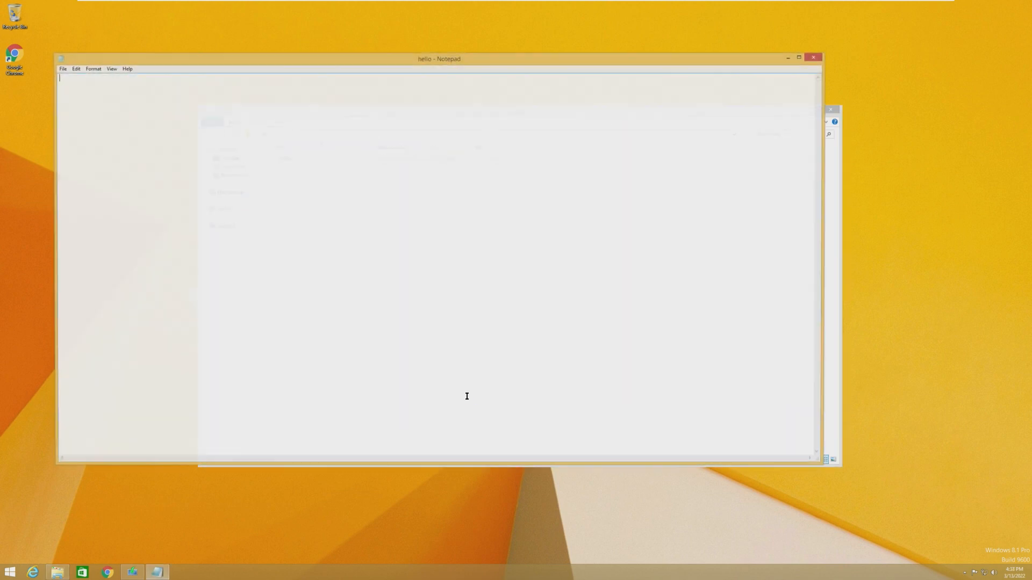
type("test")
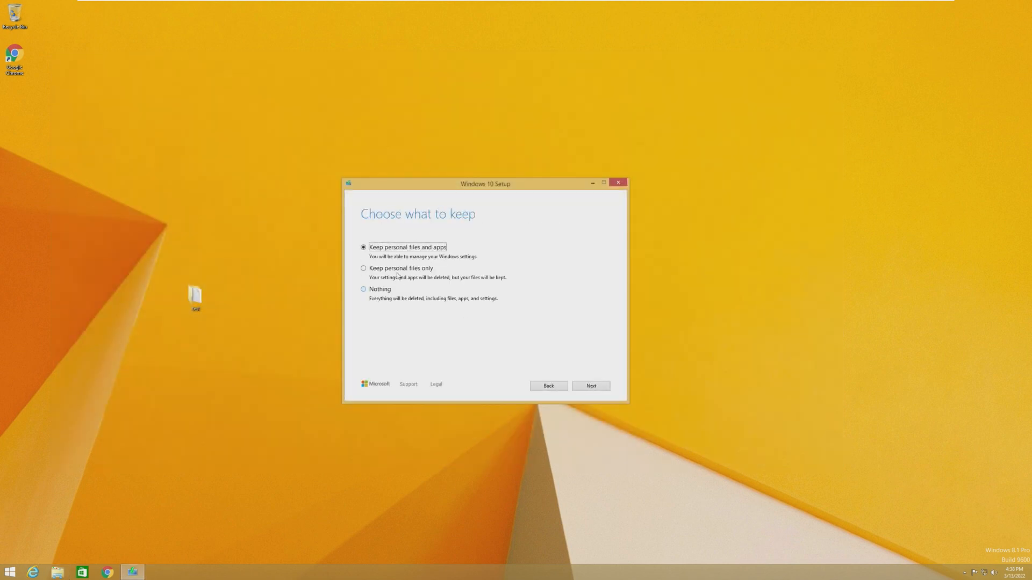
Keep personal files and apps, accept the license terms, and install Windows 11 Pro.
left_click(589, 386)
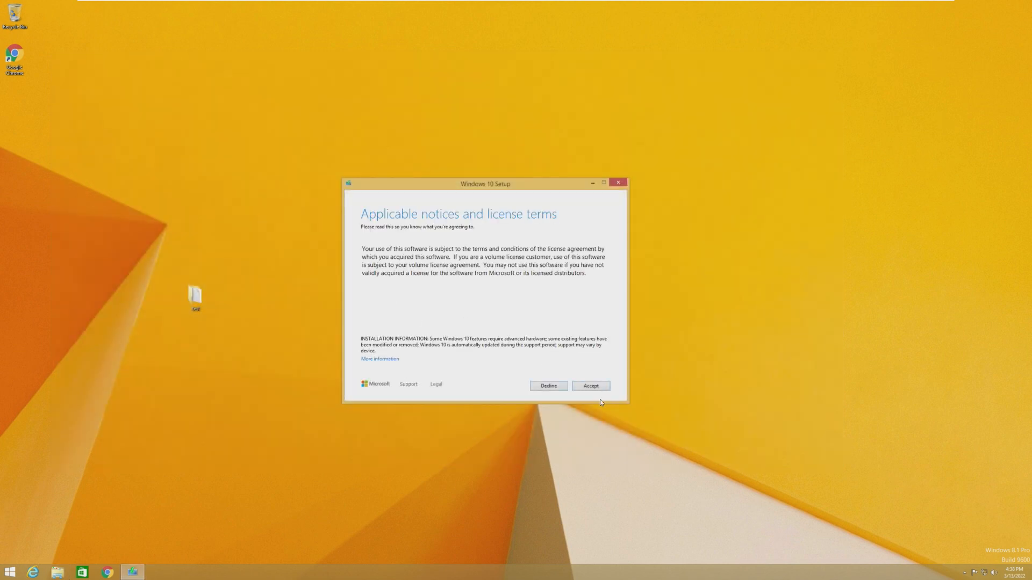
left_click(590, 386)
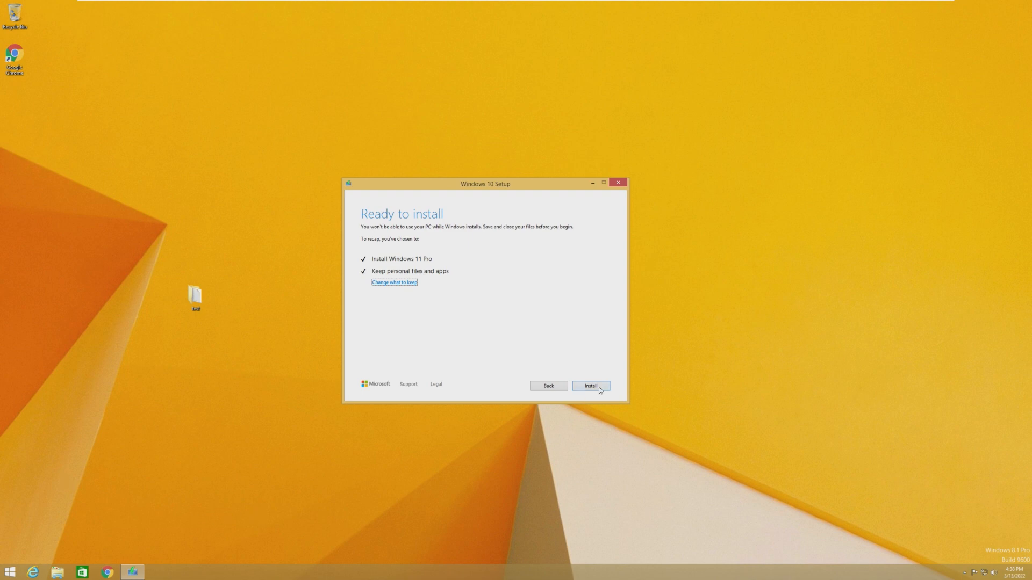
left_click(589, 387)
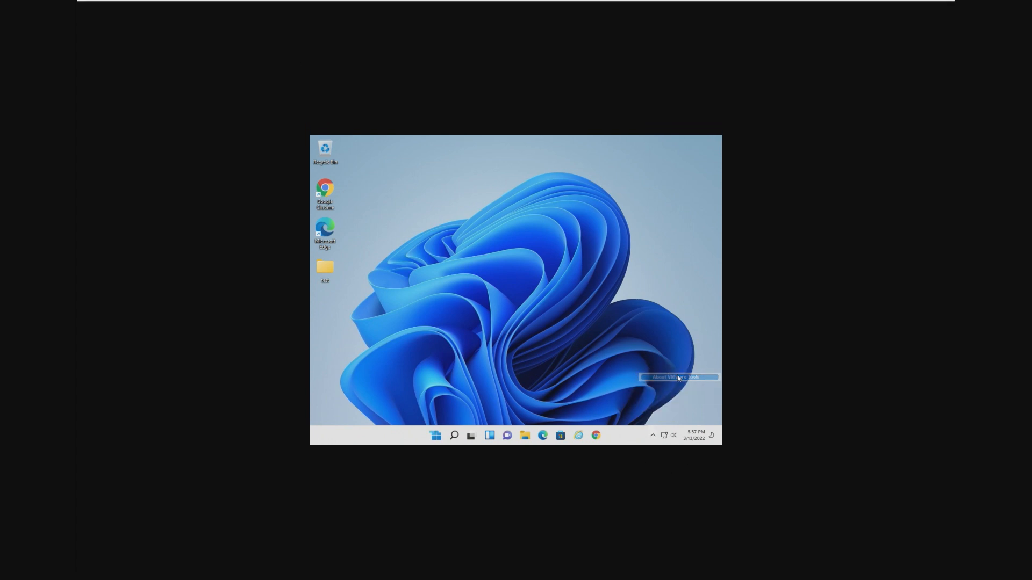
Choose Reinstall VMware Tools and confirm Install to mount the Tools disc.
left_click(671, 377)
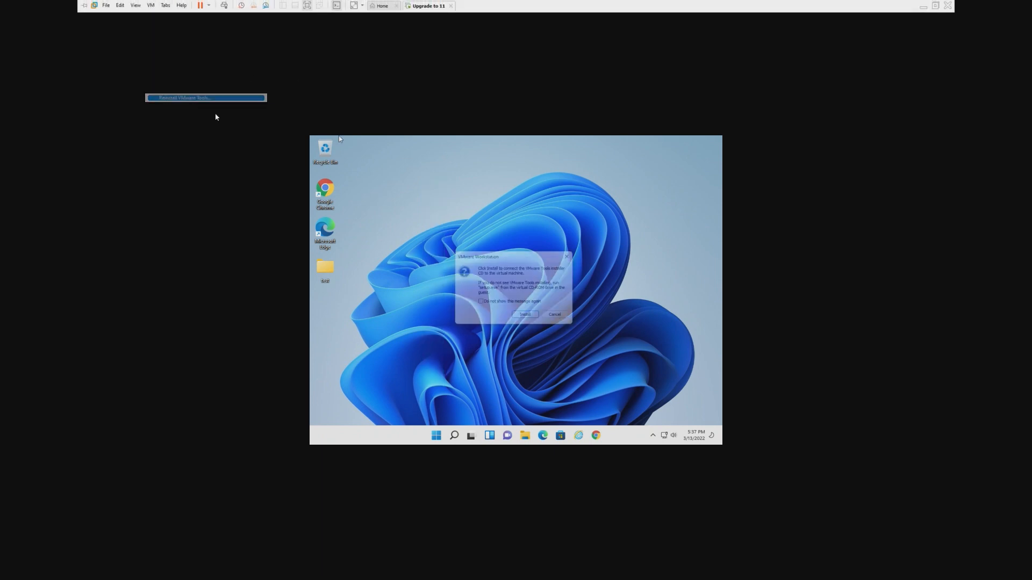
left_click(525, 315)
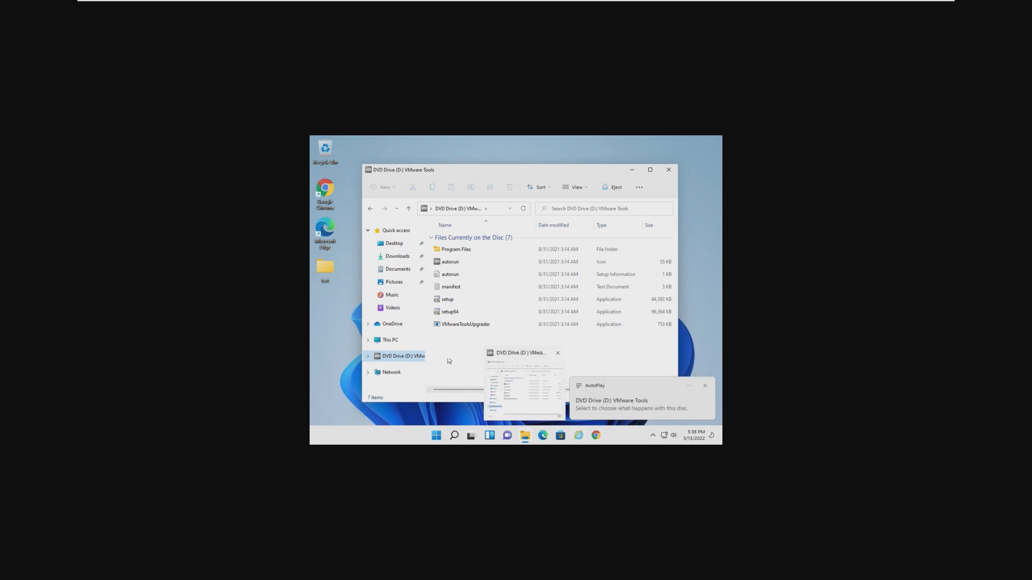
Run setup64 from the VMware Tools disc and close the disc folder window.
left_click(436, 434)
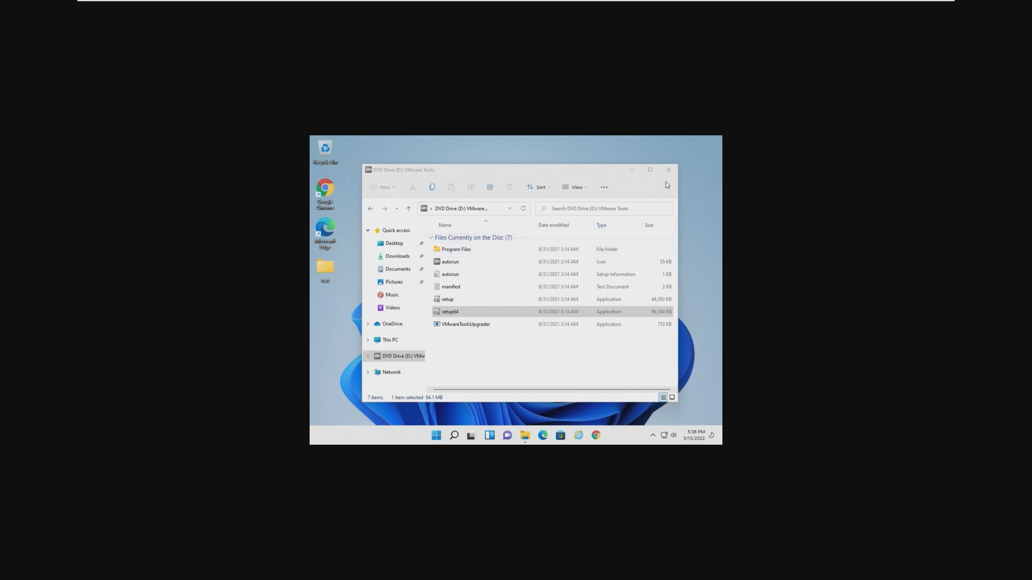
left_click(649, 171)
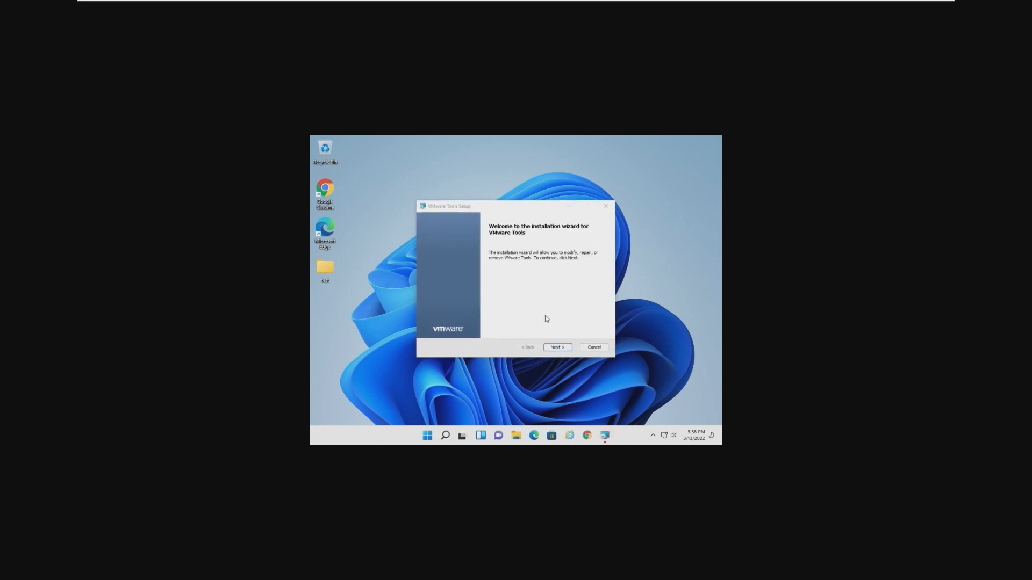
Move past the VMware Tools welcome page and choose Repair.
left_click(556, 346)
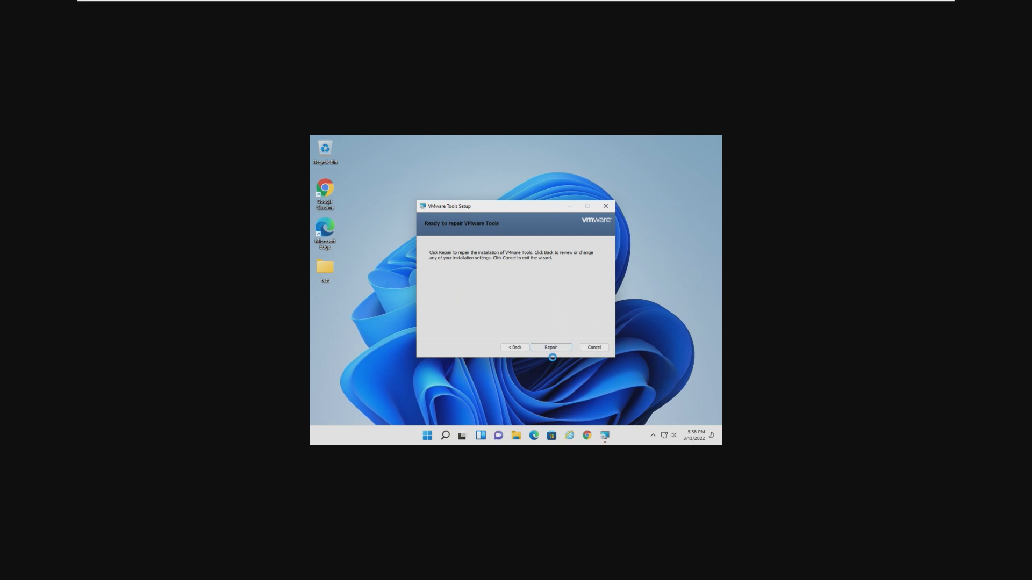
left_click(550, 346)
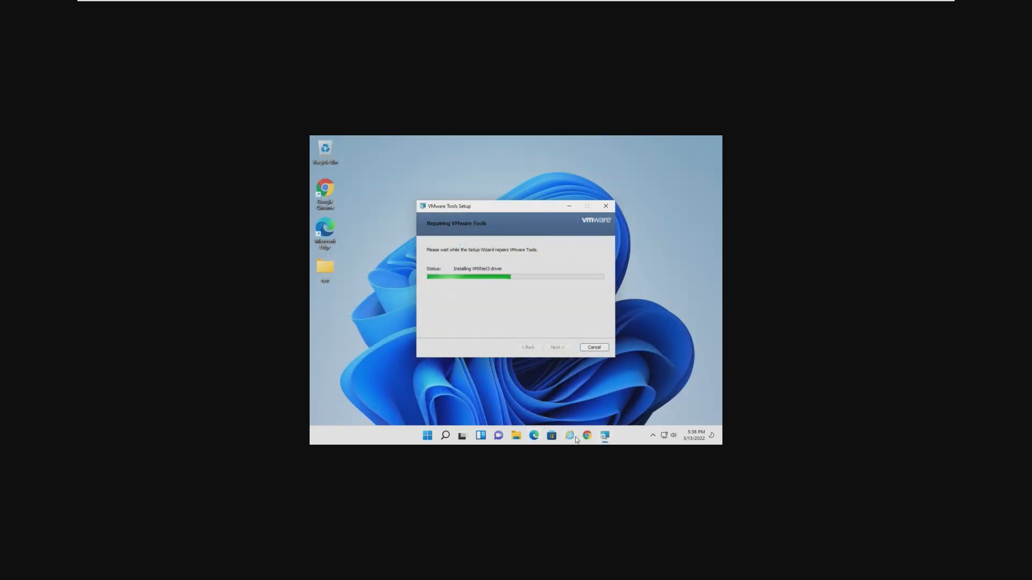
Go to All apps in the Start menu, scroll to F, and launch Food & Drink.
right_click(586, 436)
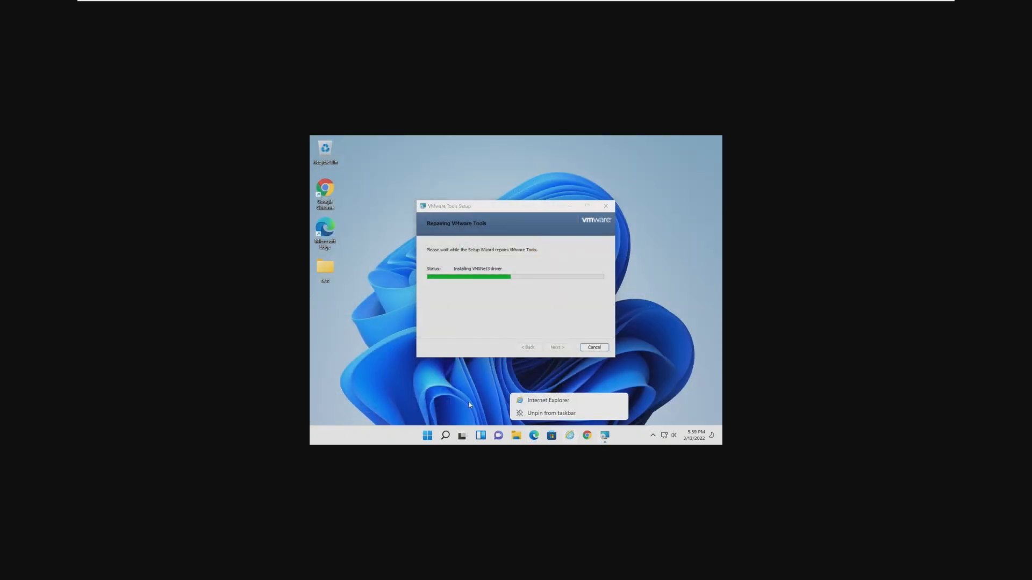
mouse_move(533, 436)
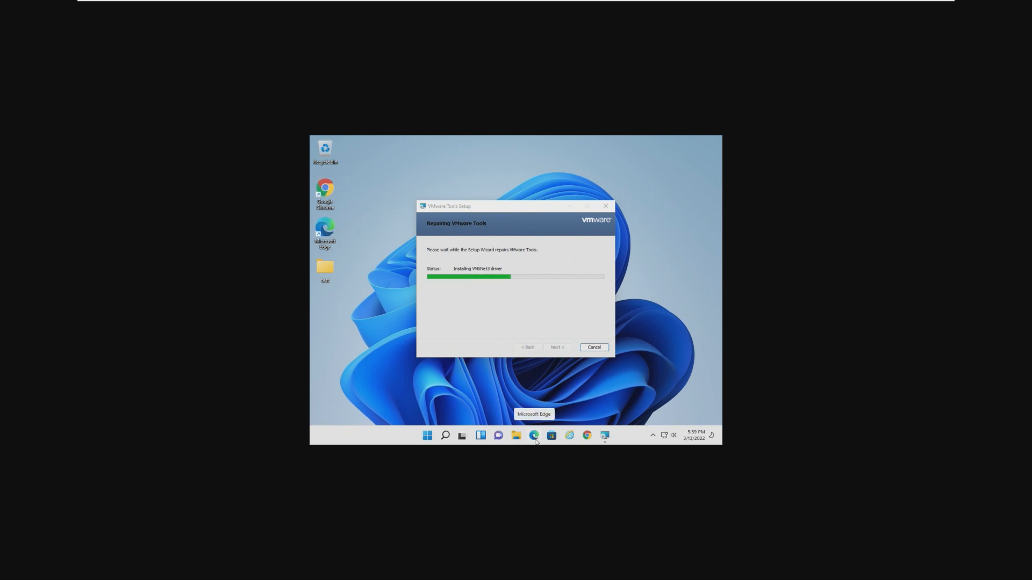
left_click(426, 435)
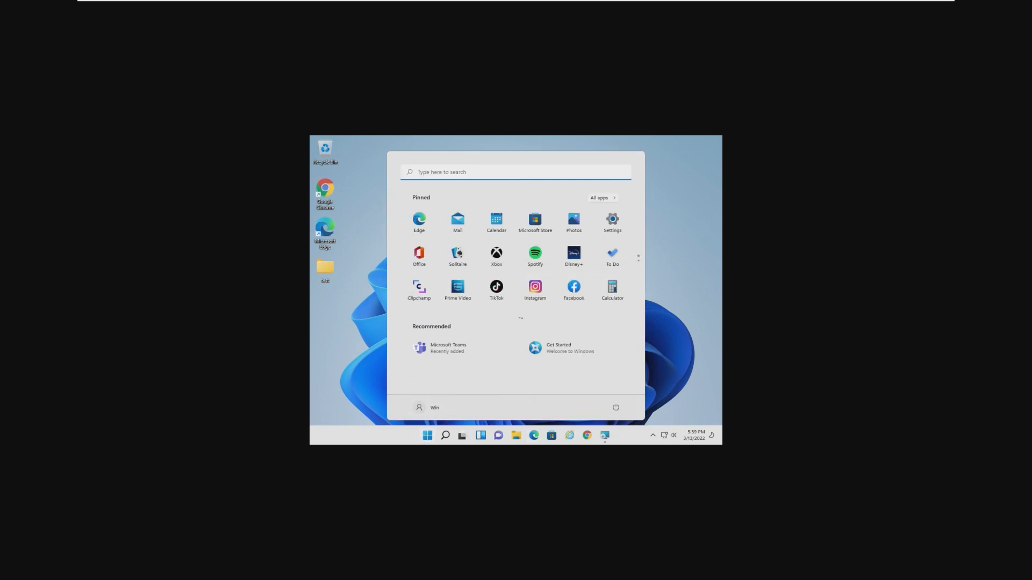
left_click(599, 199)
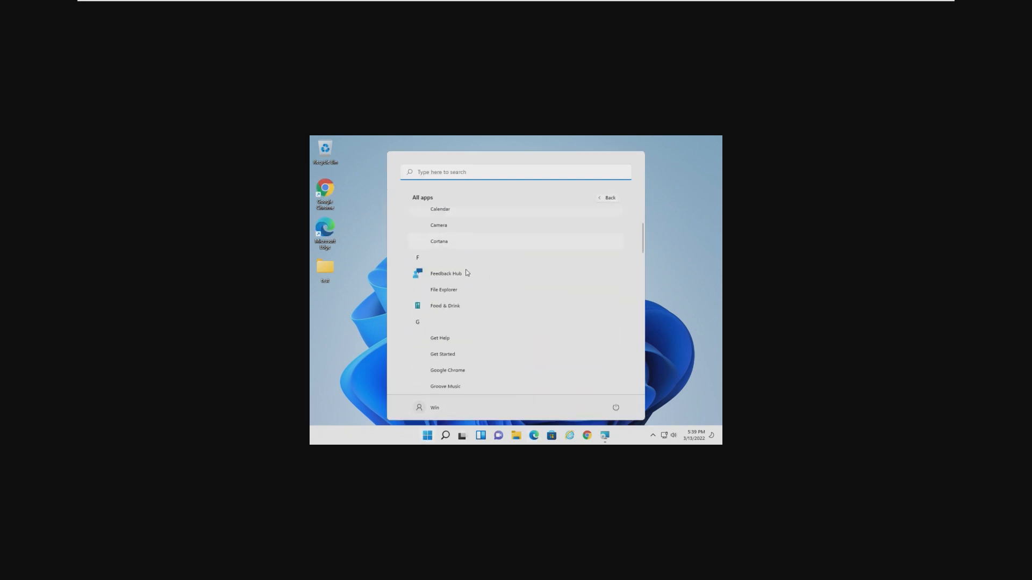
scroll("down", 3)
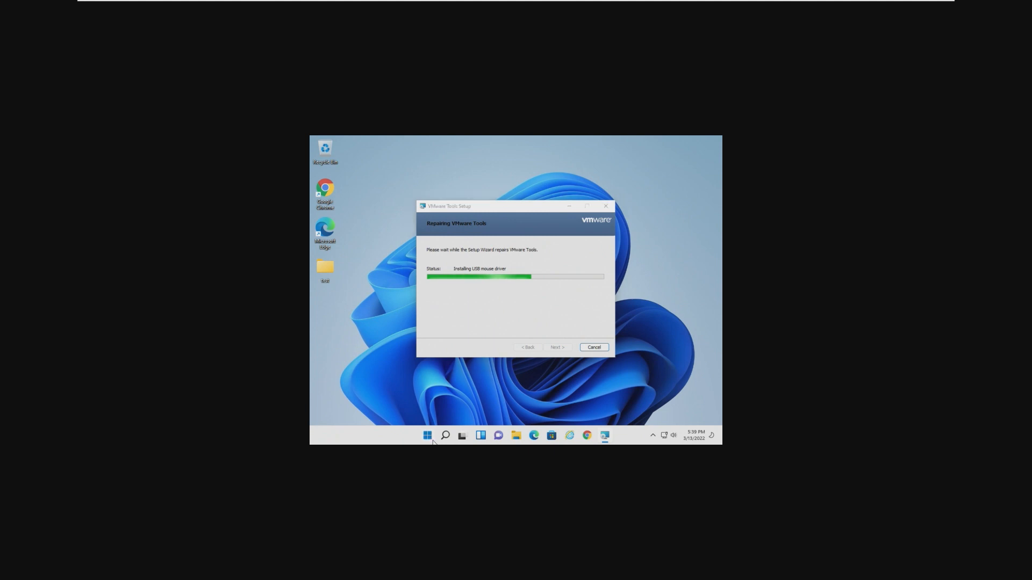
left_click(428, 436)
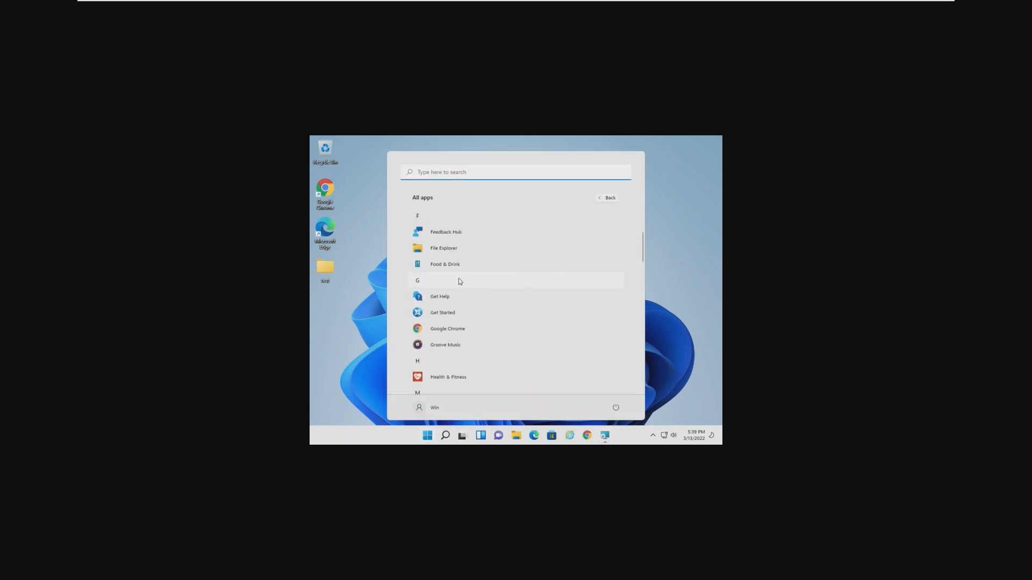
left_click(445, 264)
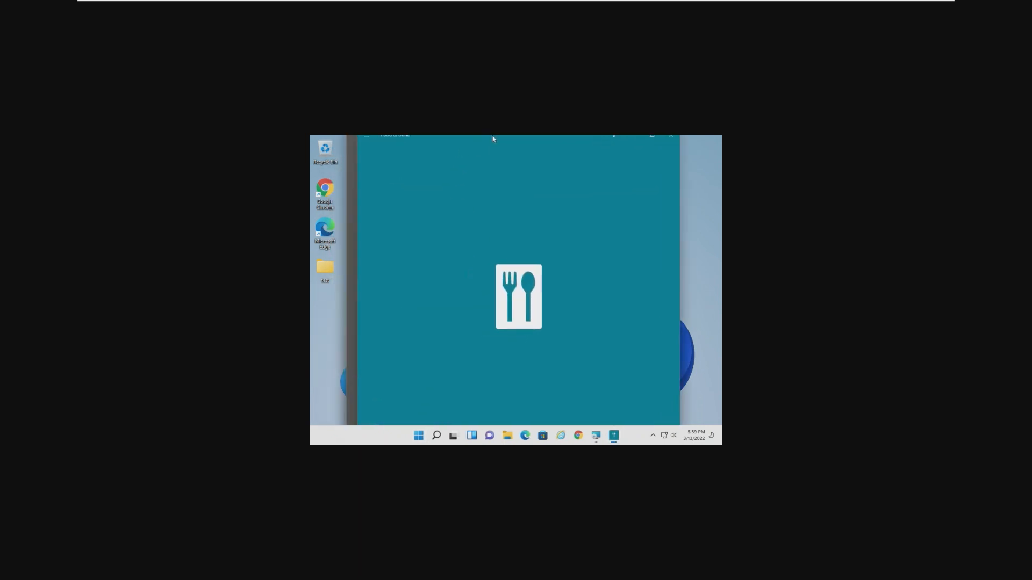
Check Food & Drink's hamburger menu and Settings, then close the app.
left_click(367, 144)
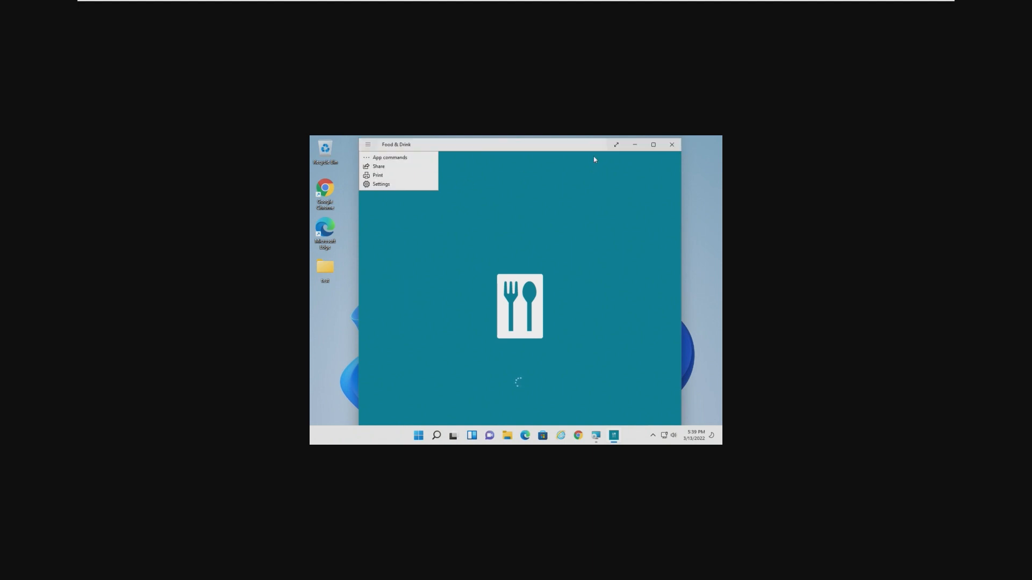
left_click(528, 264)
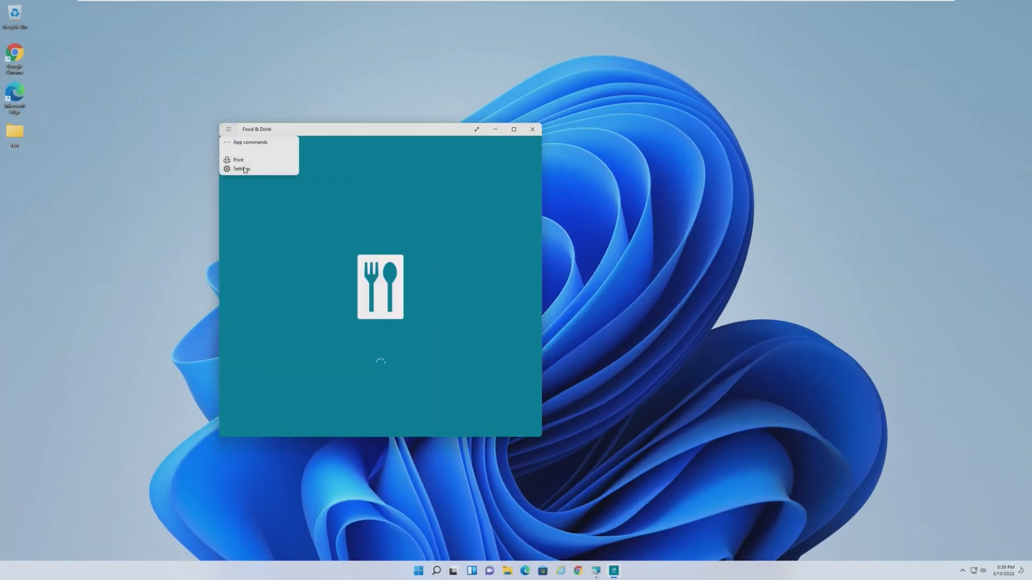
left_click(403, 154)
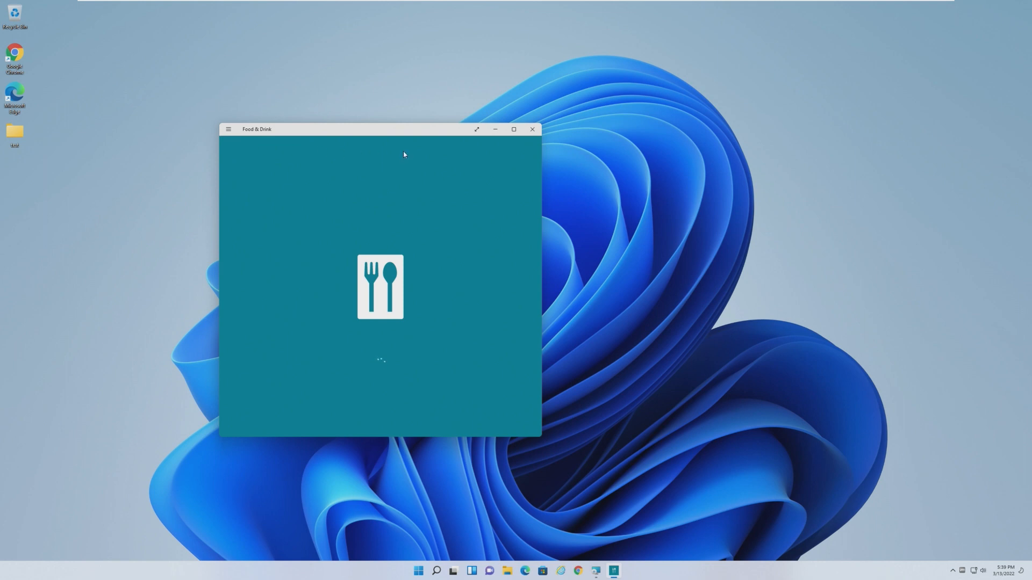
left_click(533, 129)
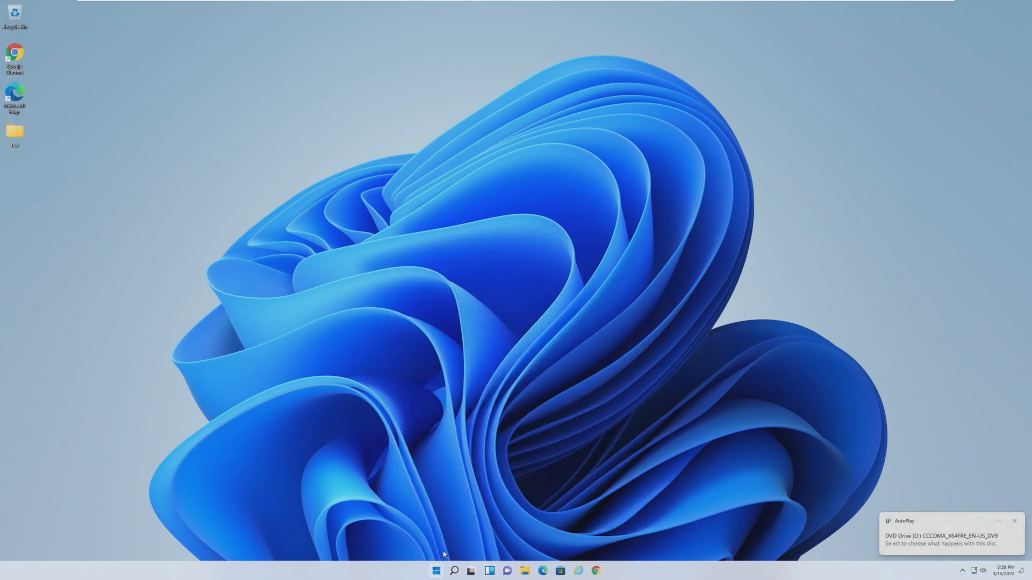
Launch the old Money app from All apps in Start.
left_click(435, 571)
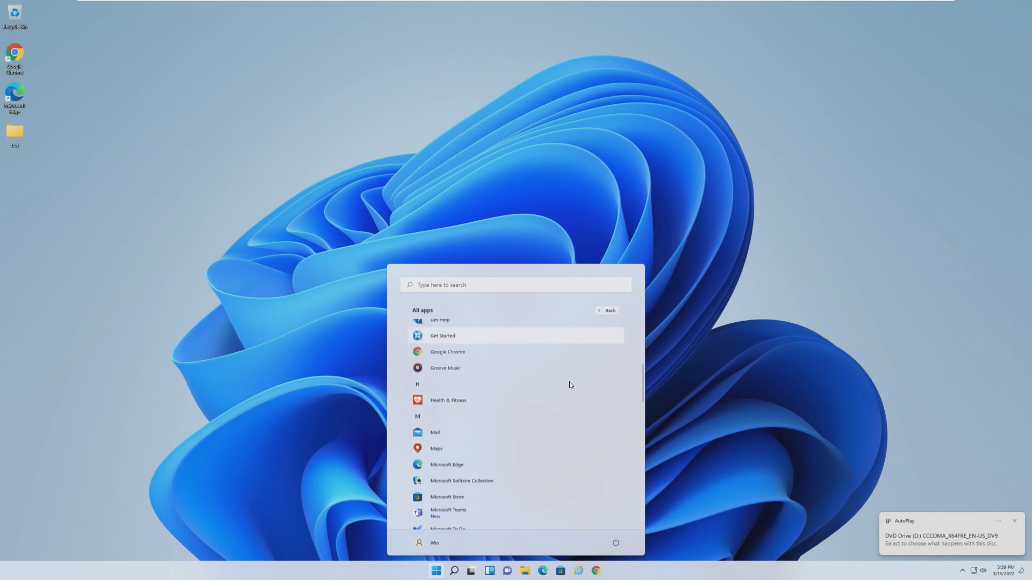
scroll("down", 3)
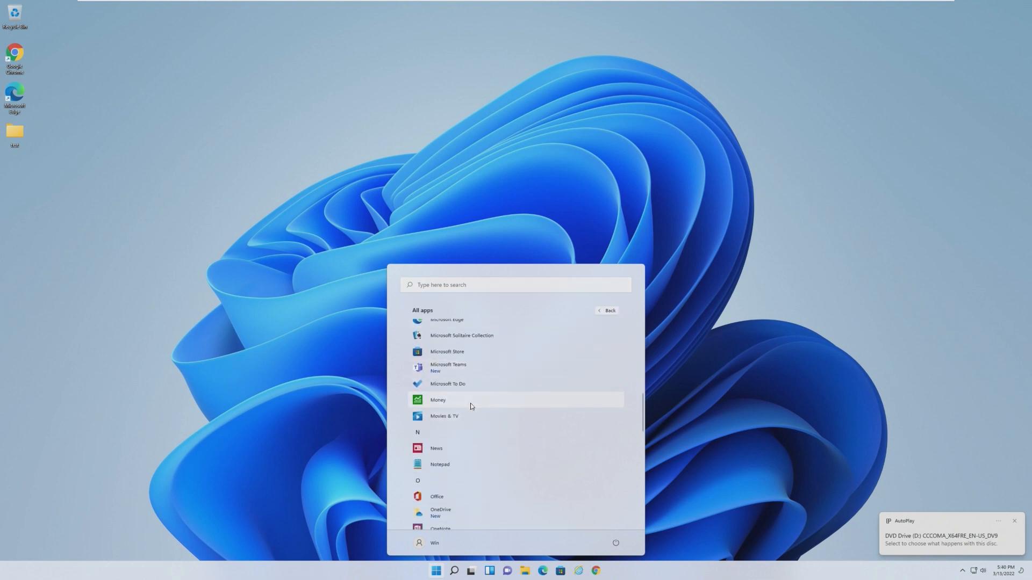
left_click(438, 399)
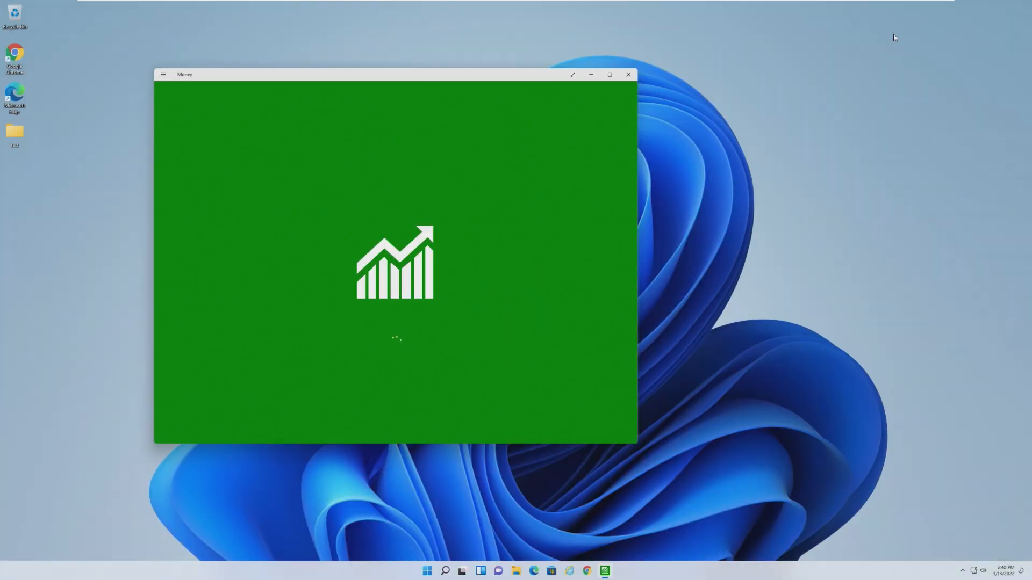
Bring up File Explorer showing This PC's drives.
left_click(426, 571)
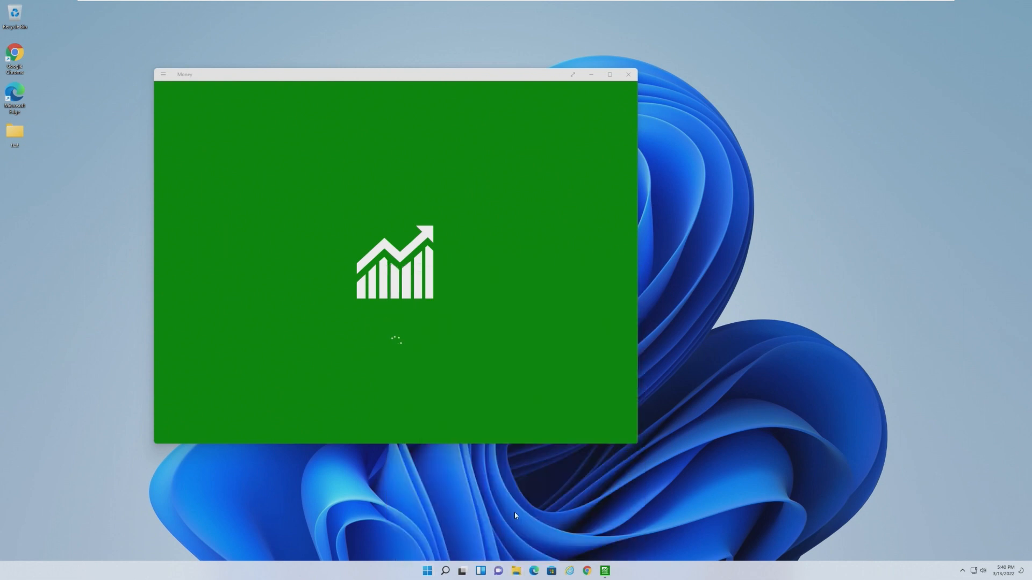
left_click(463, 570)
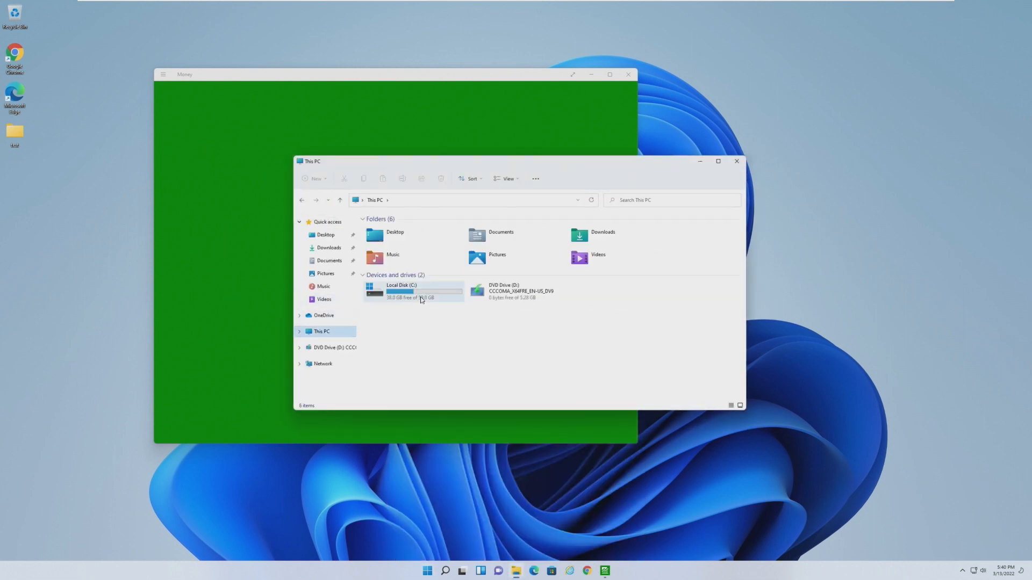
Open Local Disk (C:) and scroll through its folders toward Windows.old.
double_click(402, 290)
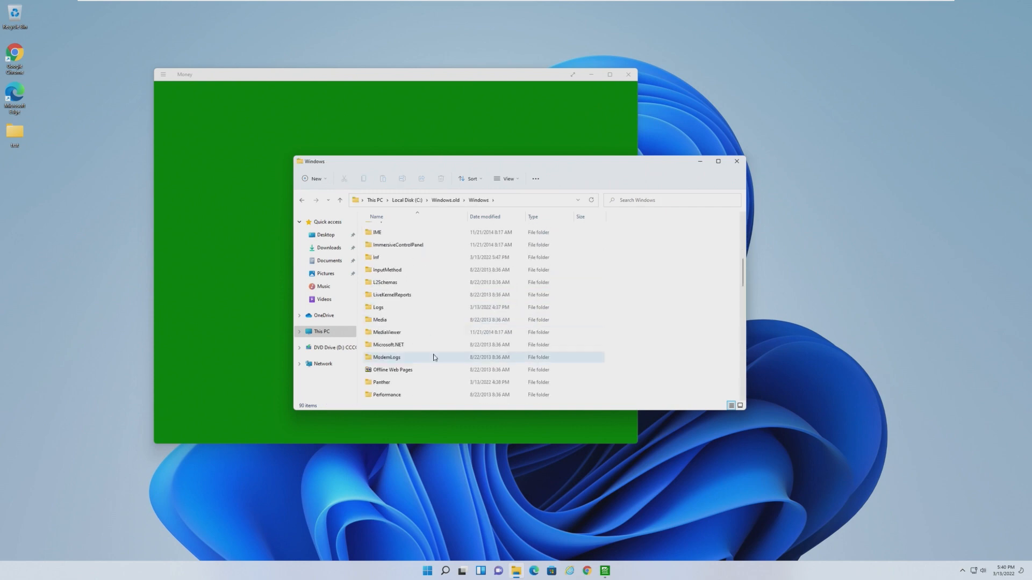
scroll("down", 3)
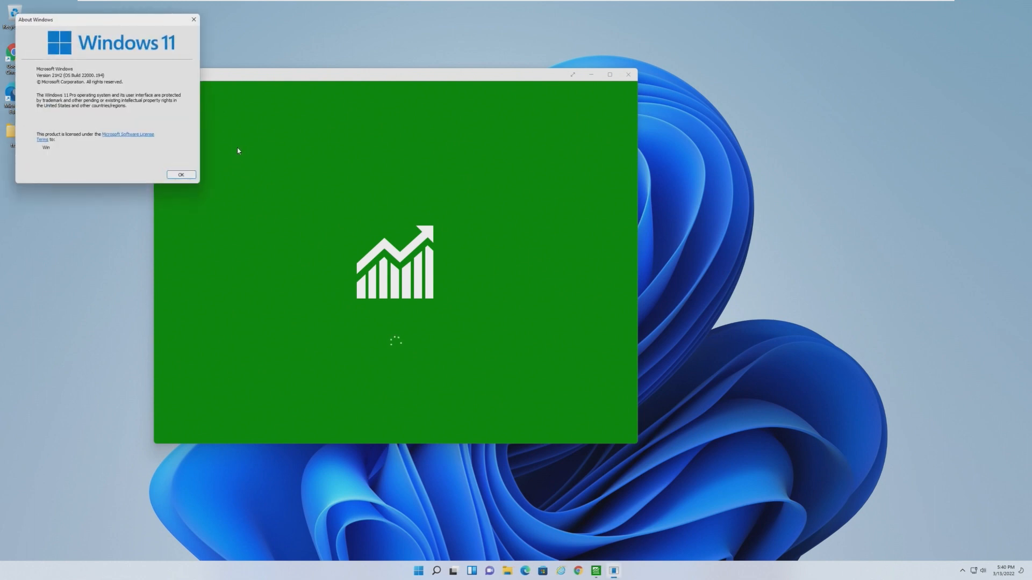
mouse_move(90, 3)
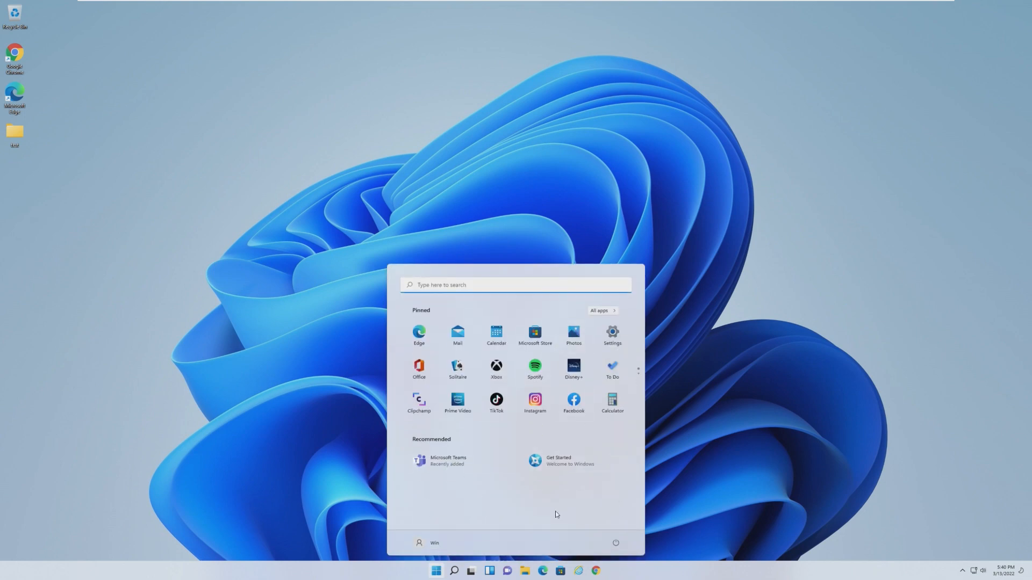
mouse_move(525, 488)
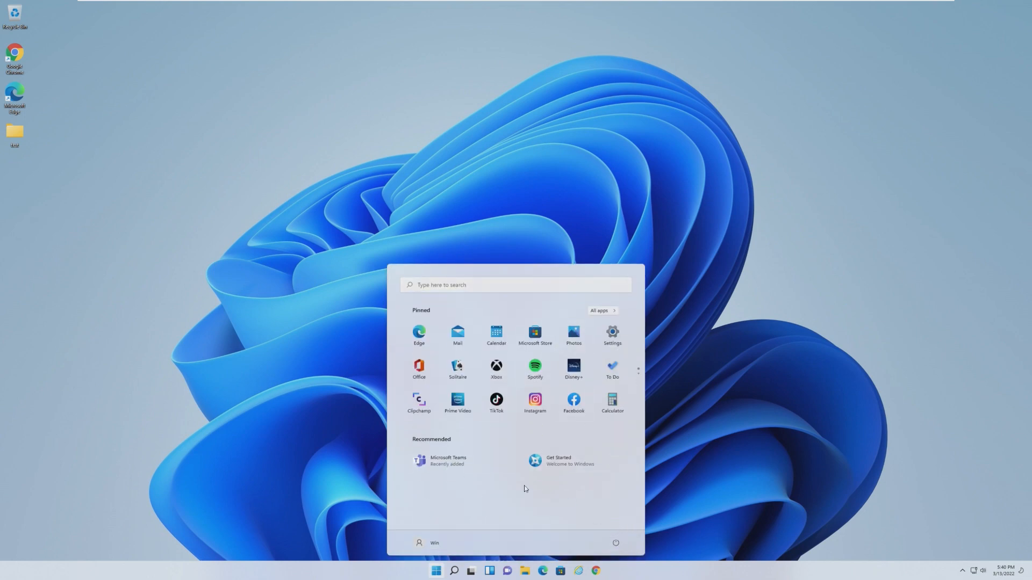